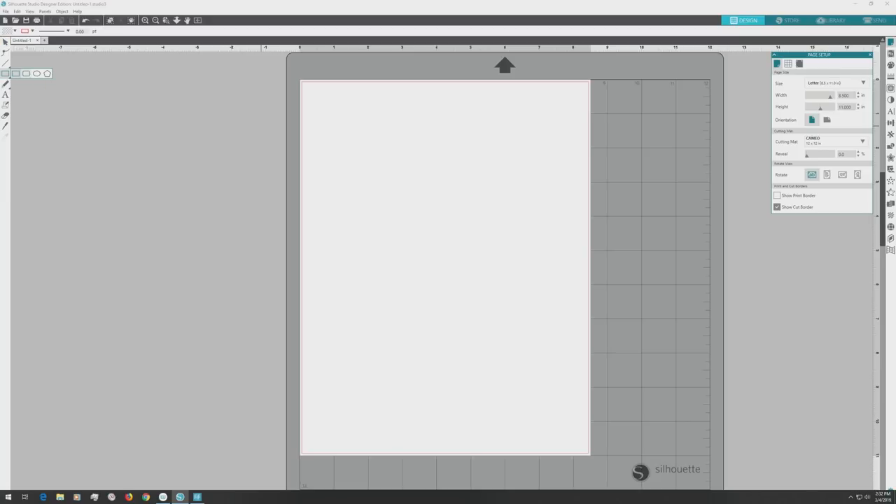
# Draw a tall rectangle near the page's top-left corner and select it
pyautogui.moveTo(317, 103); pyautogui.dragTo(472, 289)
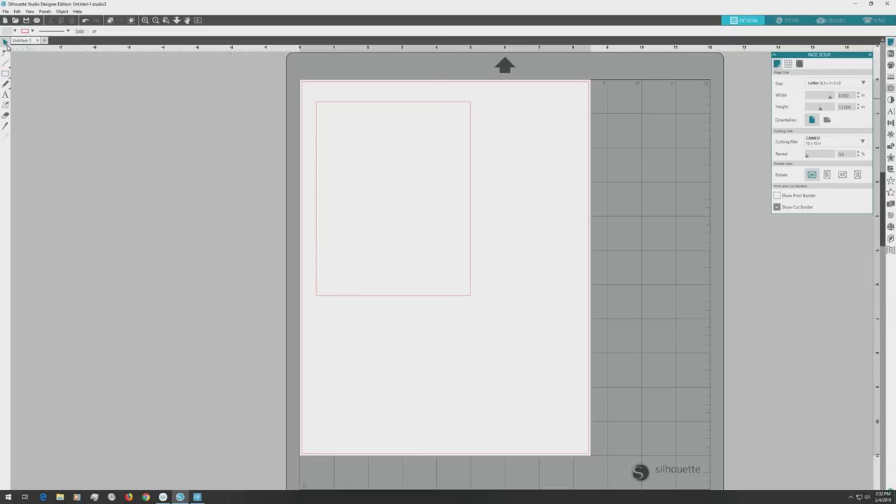
pyautogui.click(393, 197)
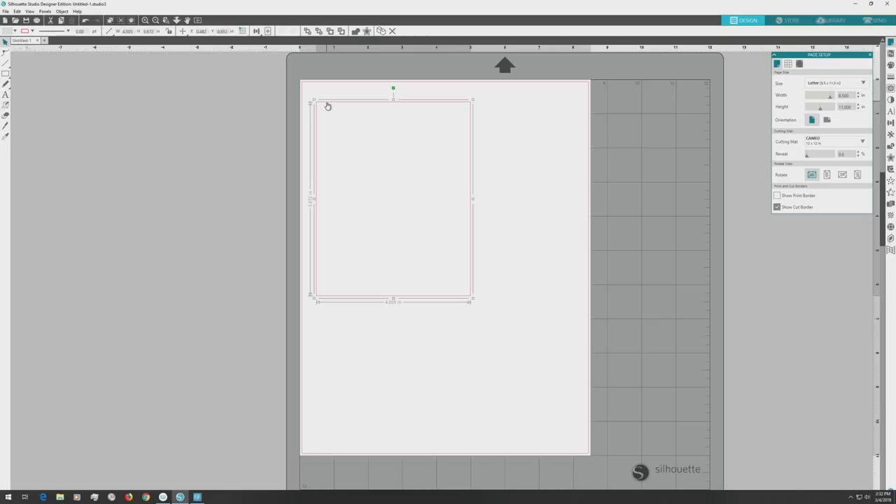
pyautogui.moveTo(515, 167)
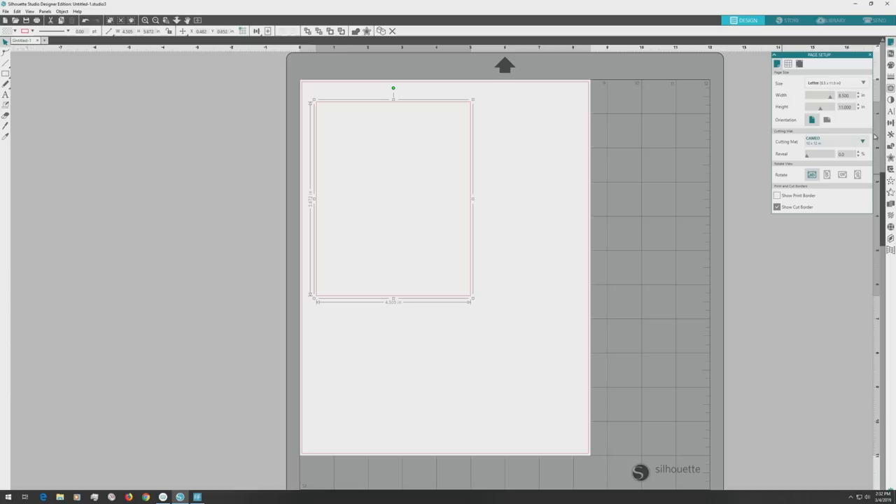
pyautogui.moveTo(890, 124)
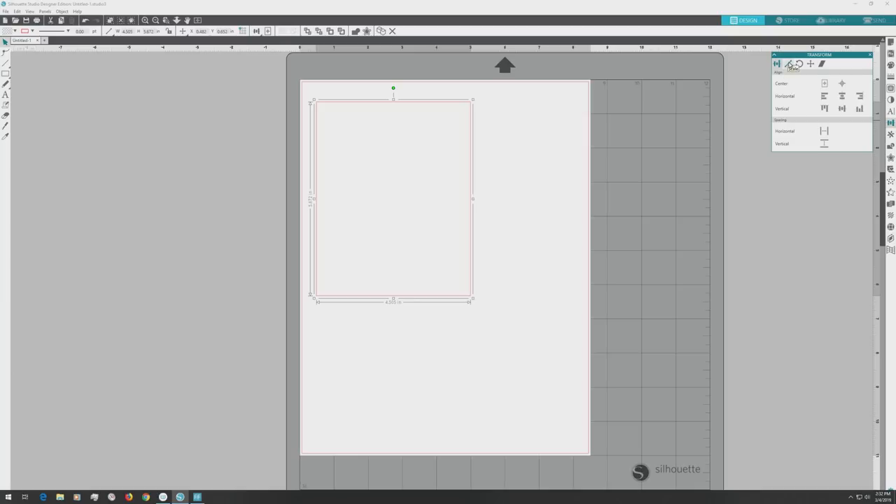
# Set the rectangle to Width 4.000 and Height 5.25 inches in Transform > Scale
pyautogui.click(788, 64)
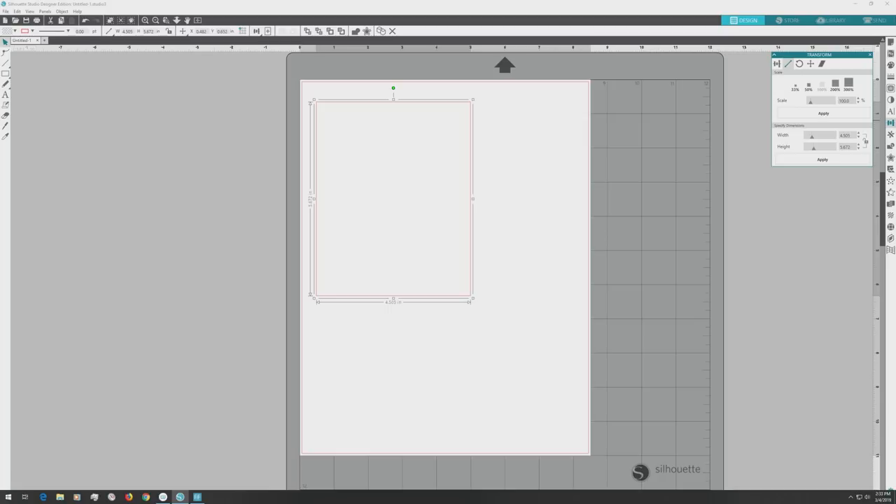
pyautogui.click(847, 135)
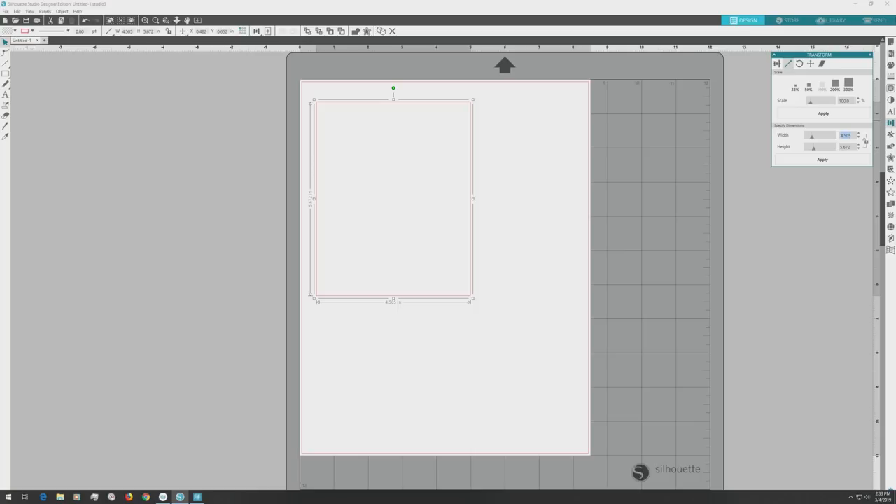
pyautogui.write('4.000')
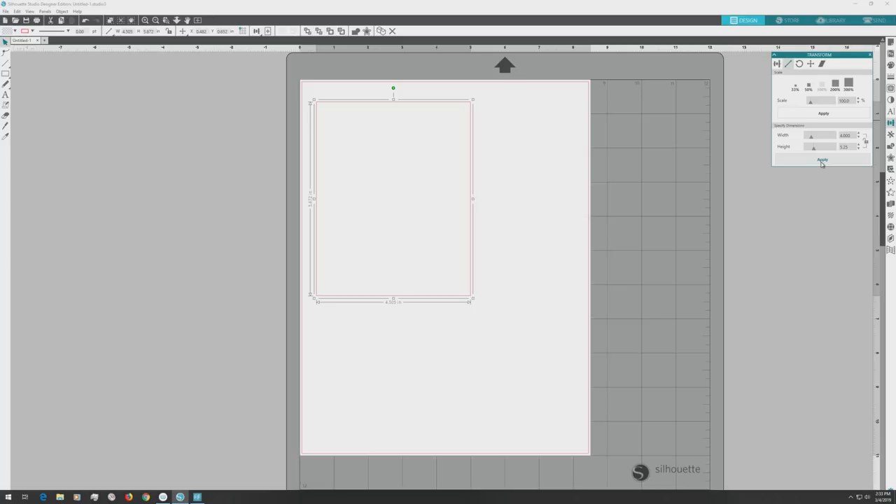
pyautogui.click(822, 160)
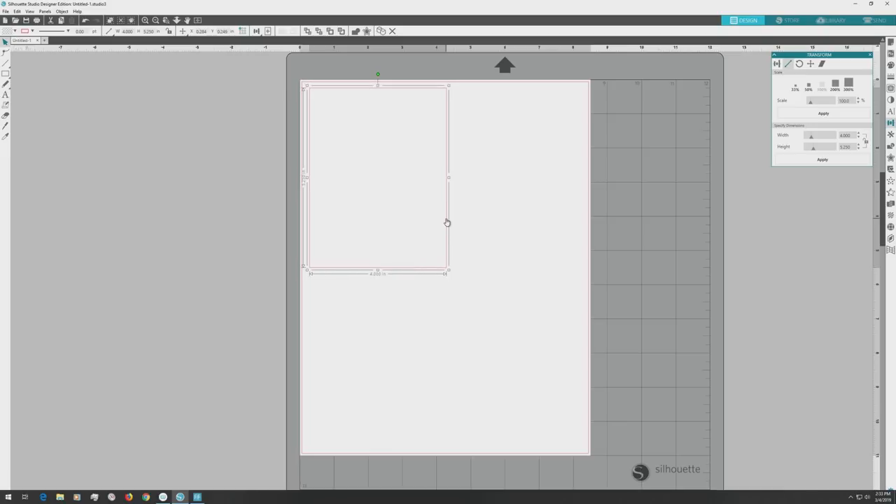
pyautogui.moveTo(379, 205)
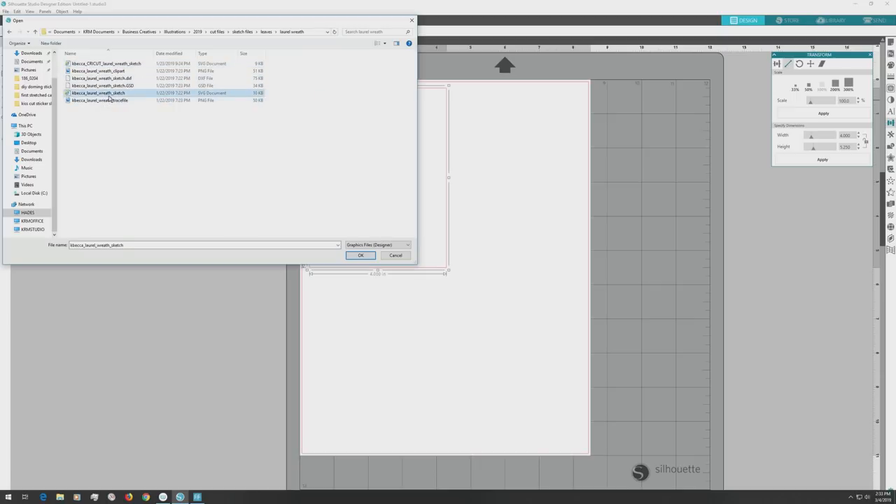
# Open the laurel wreath sketch file to bring the wreath into the card
pyautogui.click(360, 255)
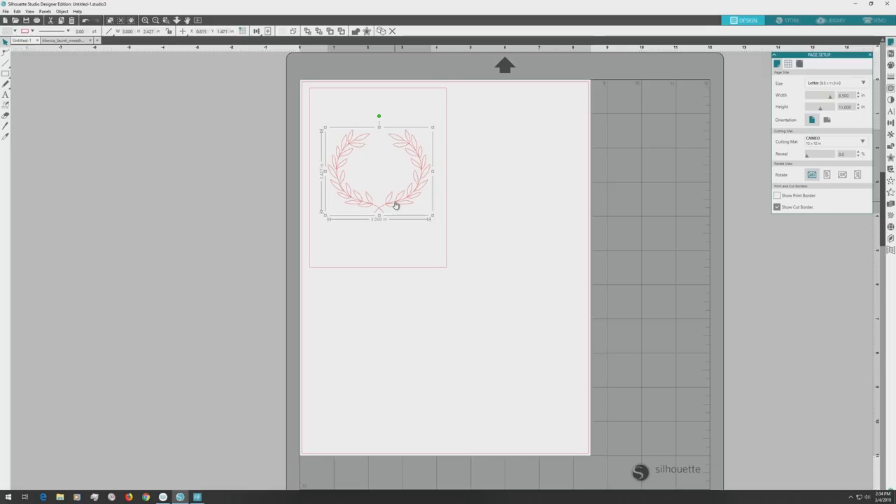
pyautogui.moveTo(464, 223)
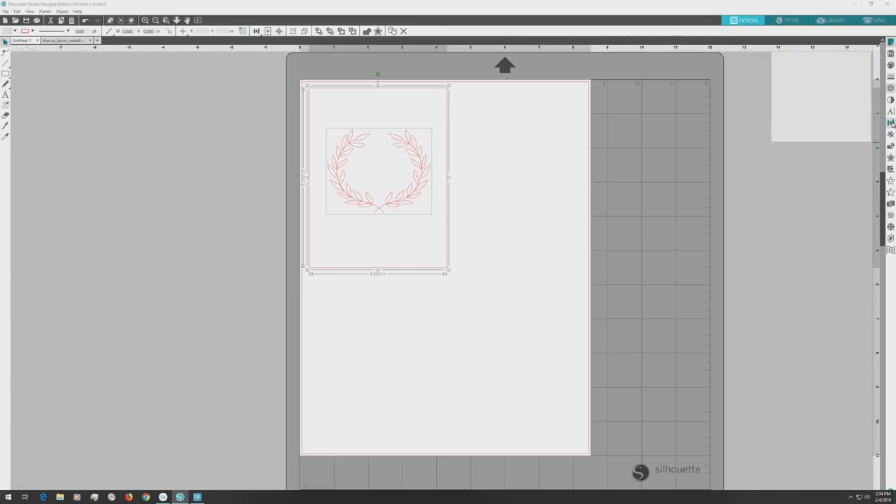
# Apply Center Horizontally and Center Vertically to the wreath within the rectangle
pyautogui.click(890, 123)
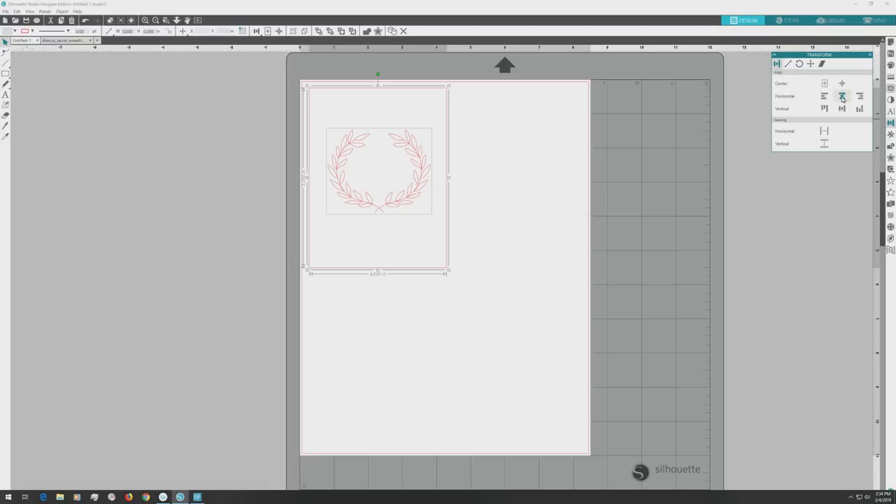
pyautogui.moveTo(842, 96)
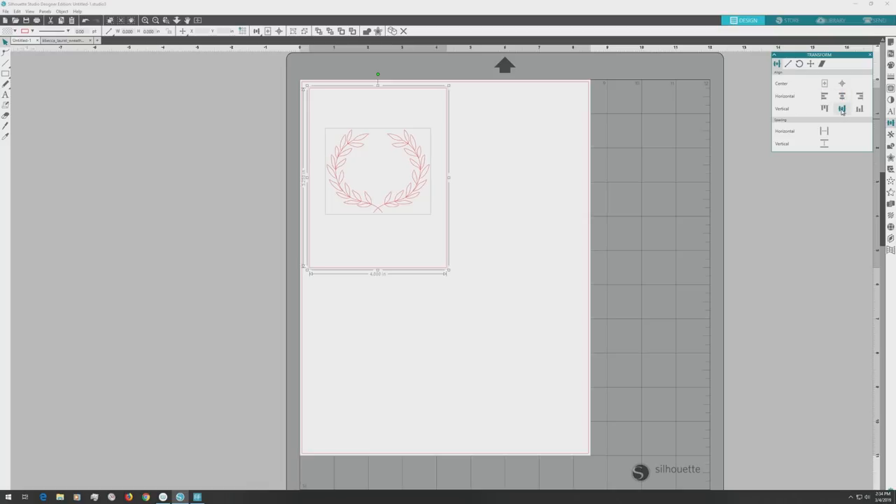
pyautogui.click(841, 108)
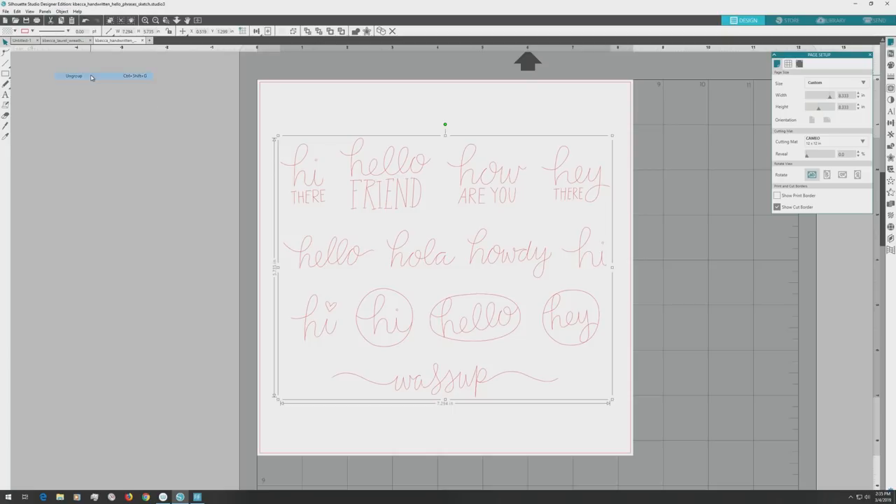
# Ungroup the hello-phrases sketch and select the 'hello FRIEND' phrase
pyautogui.click(74, 76)
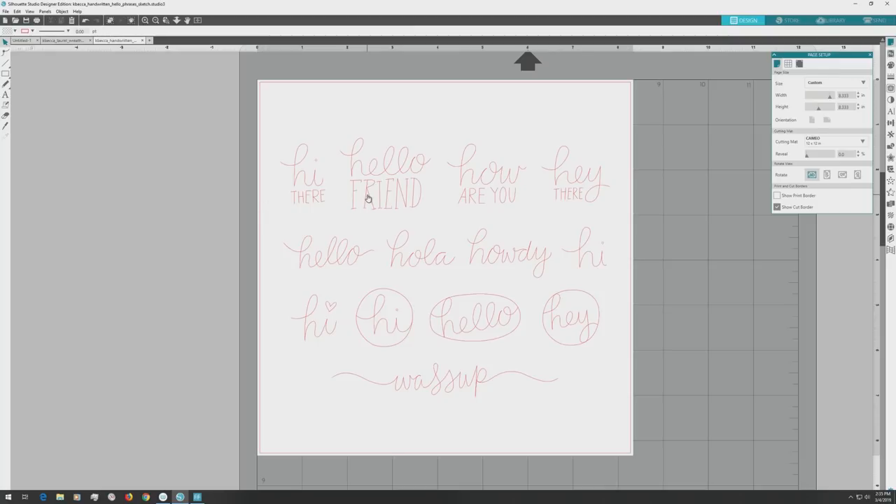
pyautogui.click(384, 175)
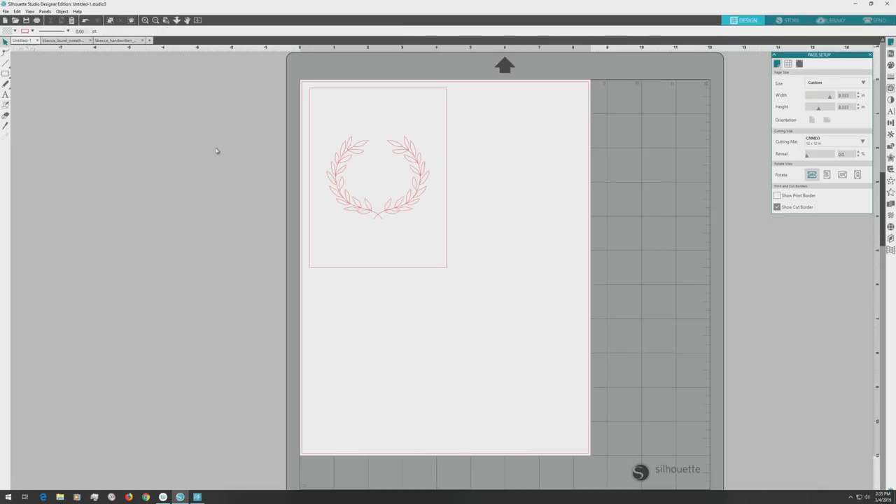
pyautogui.moveTo(448, 279)
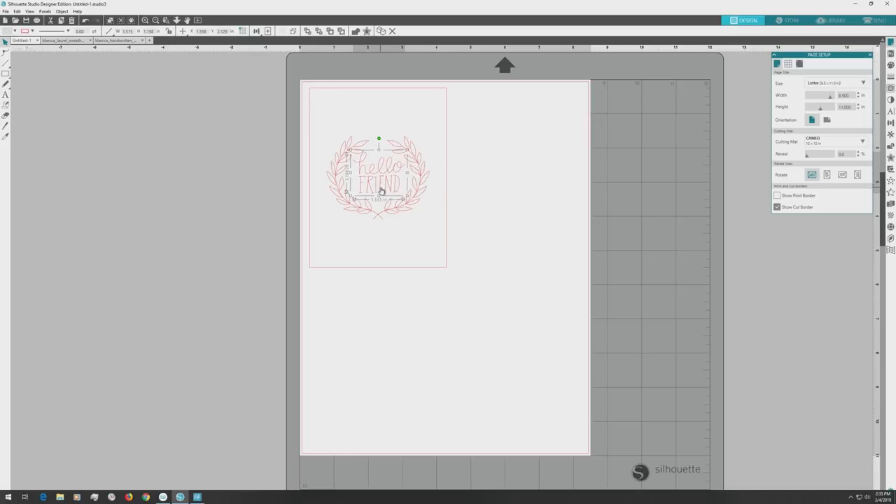
# Align the rectangle and wreath, then center the hello FRIEND phrase inside the wreath
pyautogui.click(510, 230)
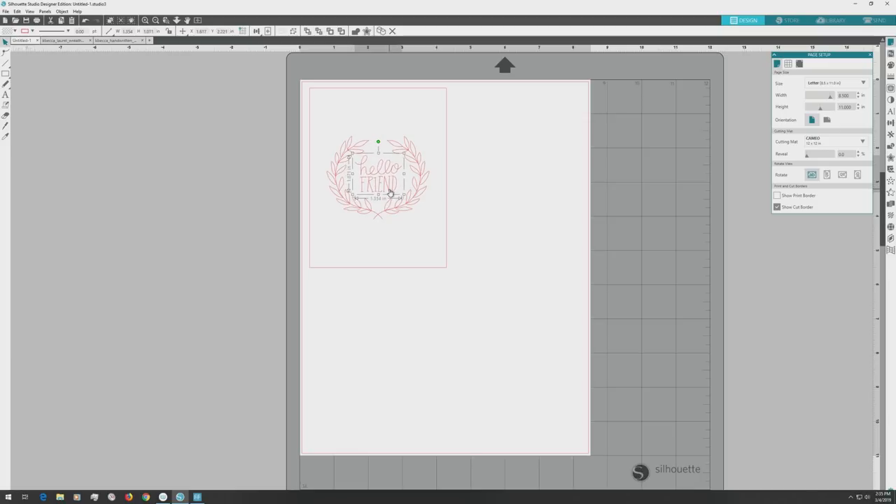
pyautogui.click(482, 221)
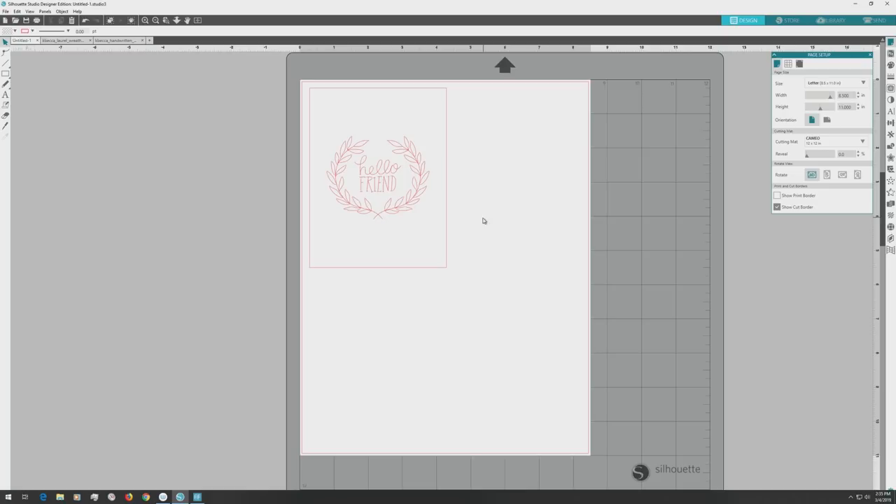
pyautogui.moveTo(480, 222)
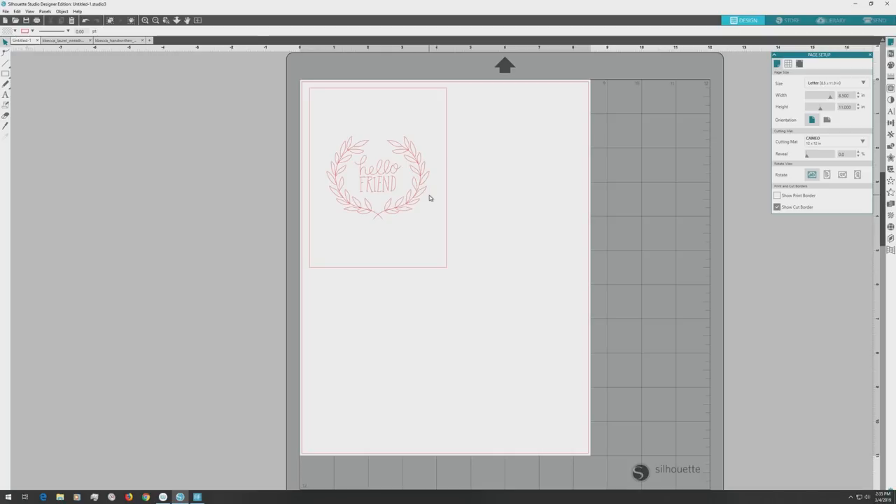
pyautogui.click(378, 179)
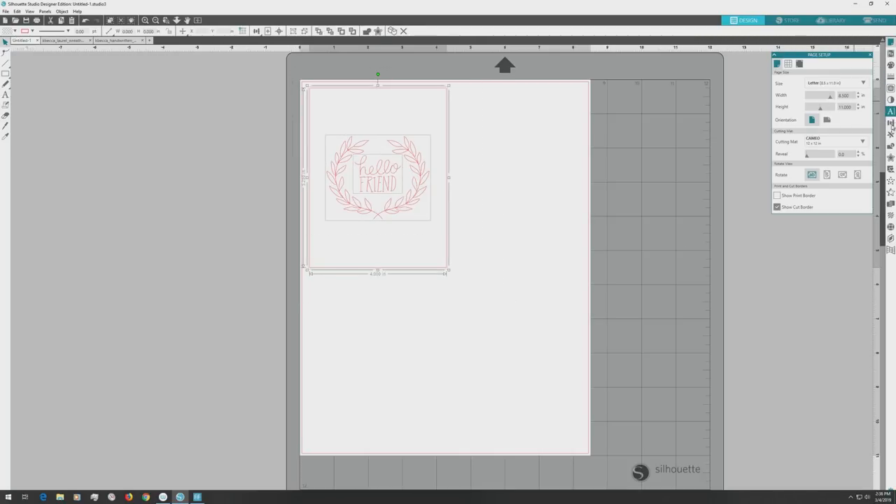
pyautogui.click(891, 122)
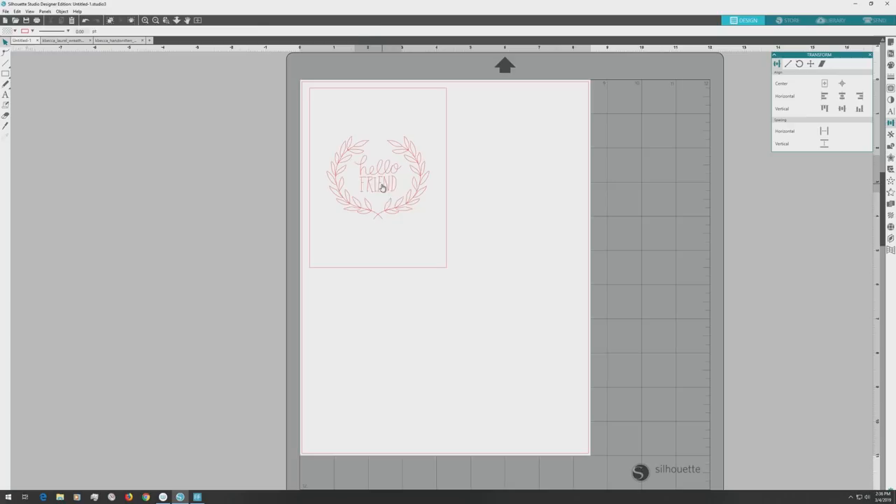
pyautogui.moveTo(478, 208)
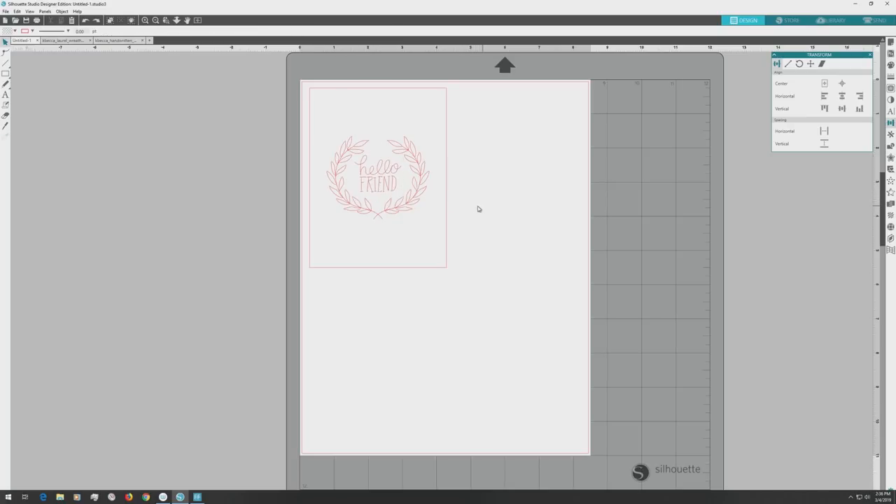
pyautogui.click(378, 175)
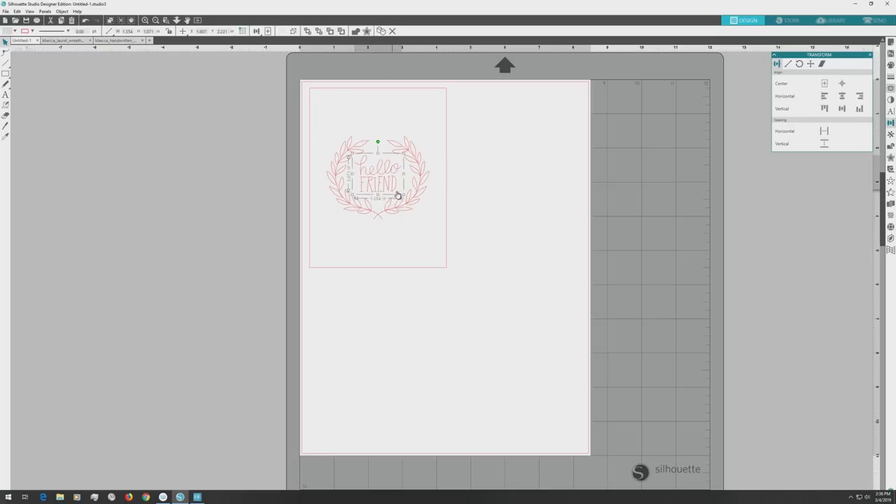
pyautogui.click(496, 218)
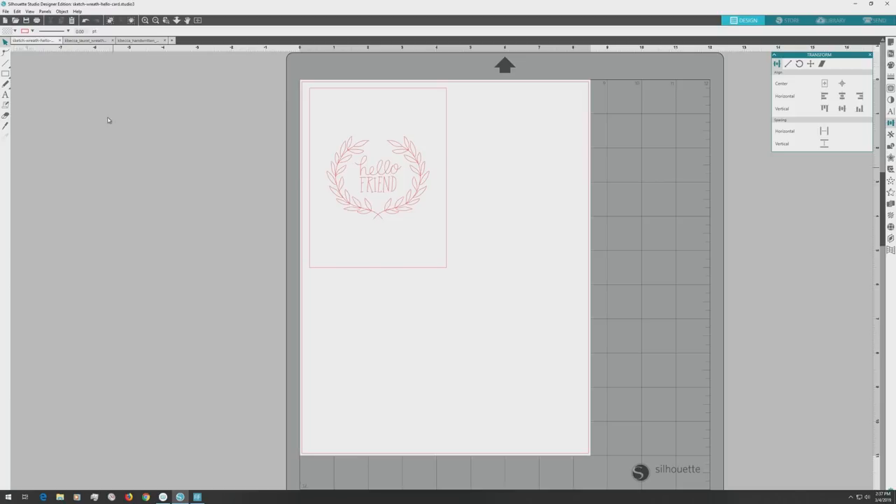
pyautogui.moveTo(312, 186)
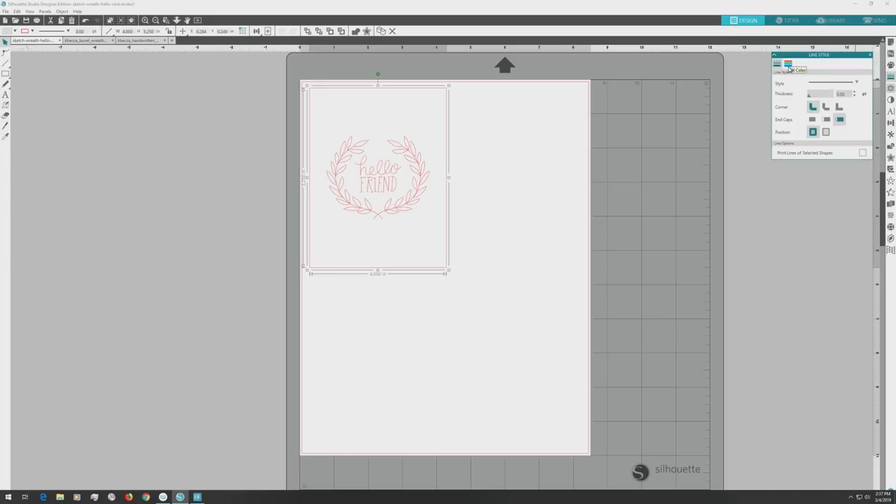
# Change the card rectangle's outline colour to blue
pyautogui.click(787, 64)
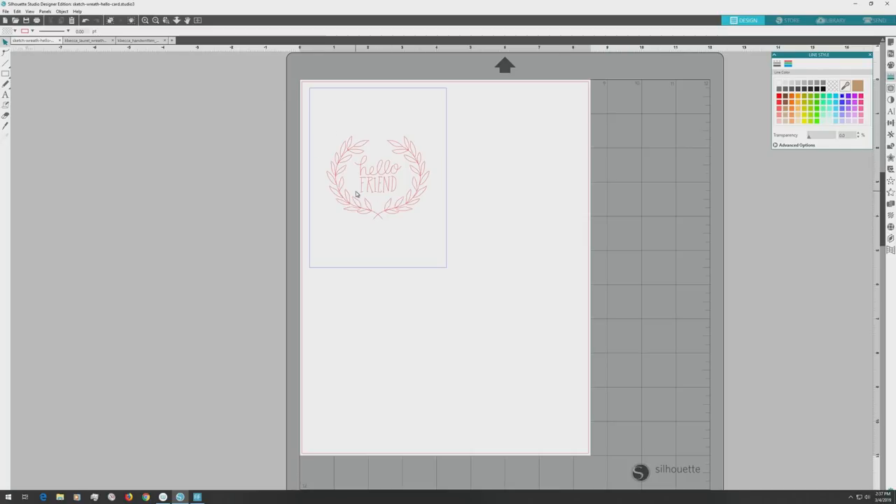
pyautogui.click(6, 12)
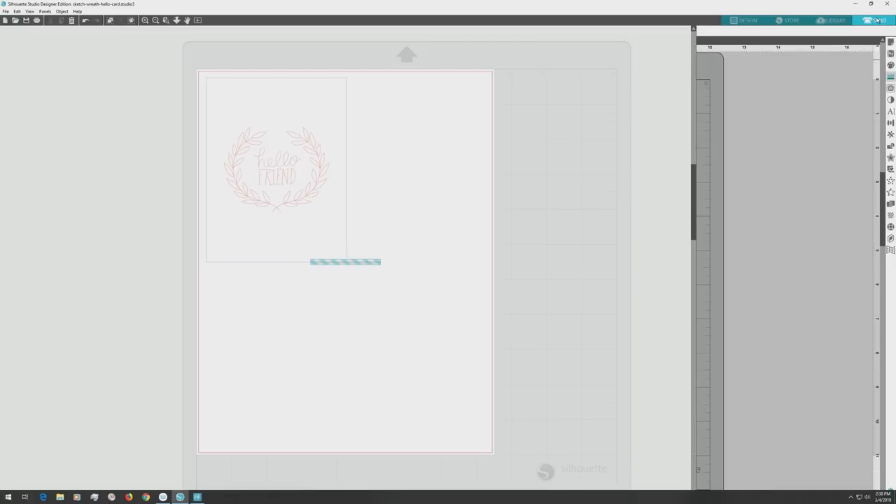
# Group the cut actions by line colour using Action by Line
pyautogui.click(878, 20)
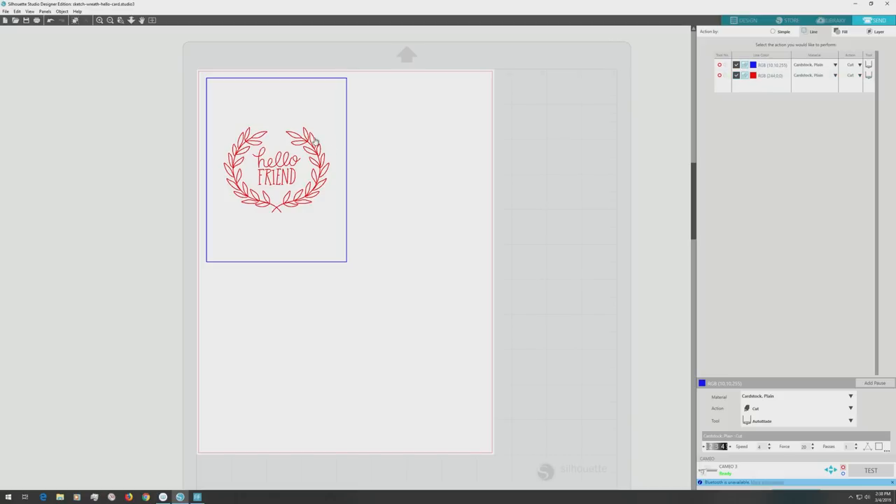
pyautogui.moveTo(481, 127)
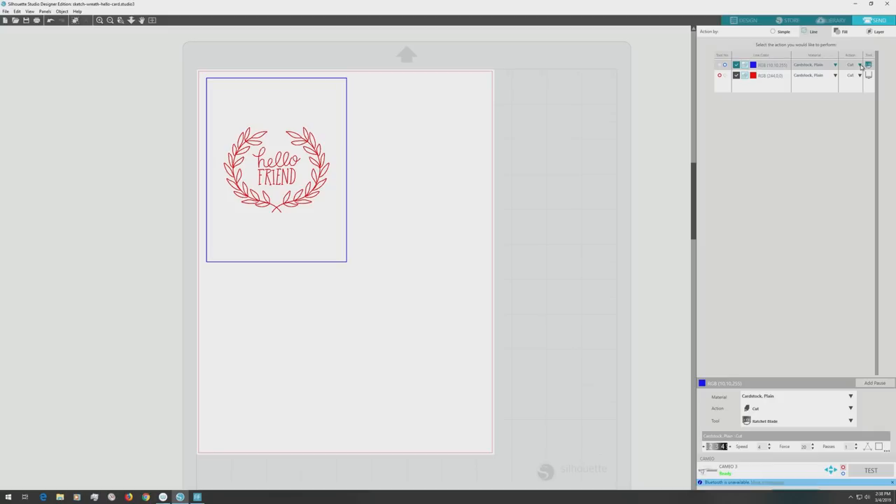
pyautogui.moveTo(837, 70)
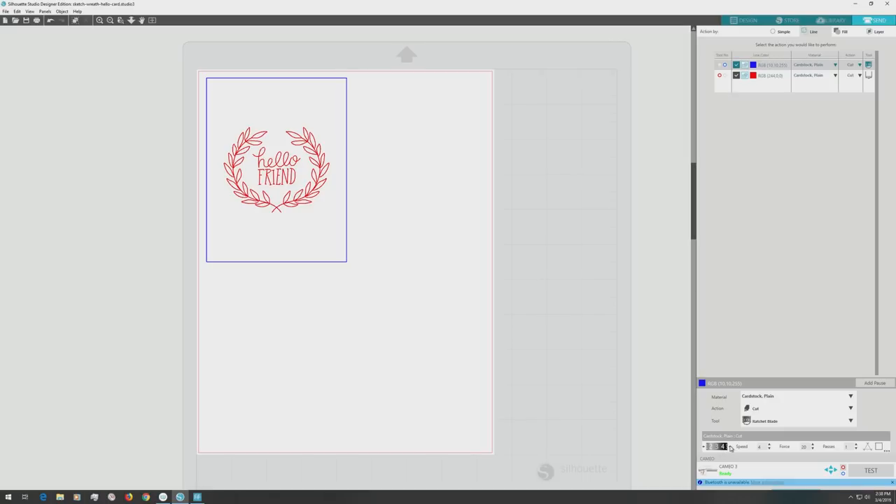
# Increase the blue outline's blade depth and set it to 2 passes
pyautogui.click(723, 447)
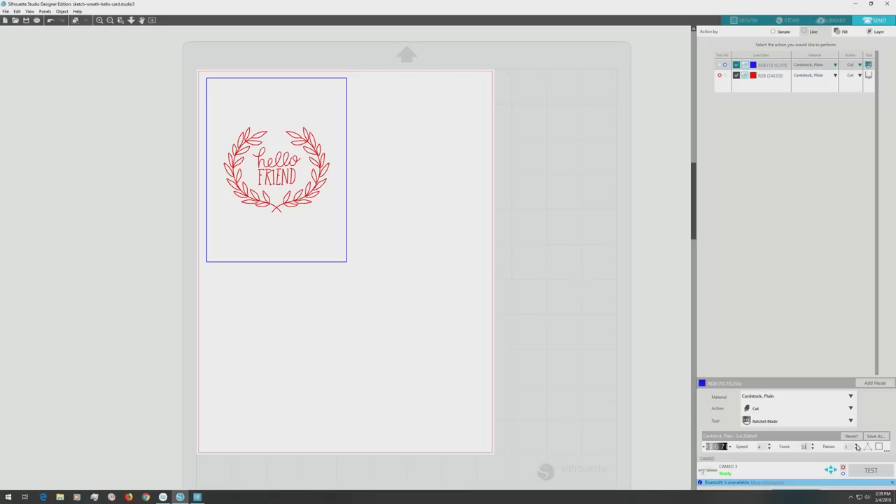
pyautogui.click(856, 444)
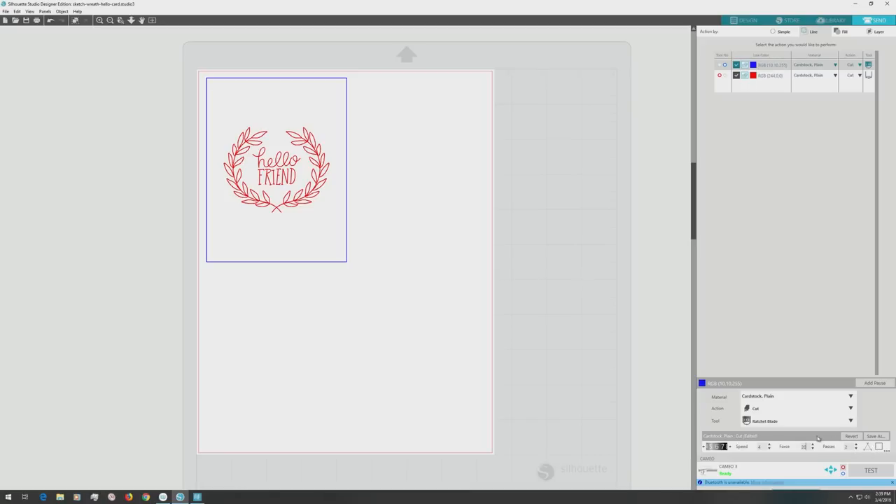
pyautogui.moveTo(741, 423)
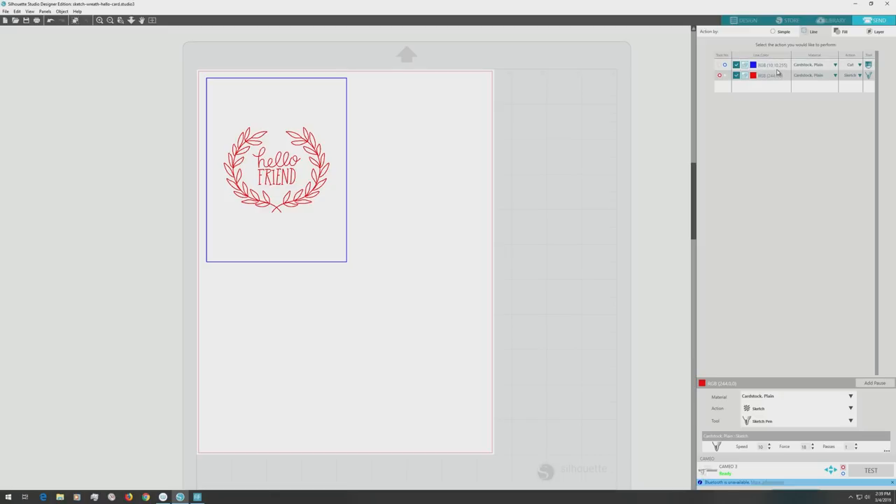
pyautogui.click(769, 65)
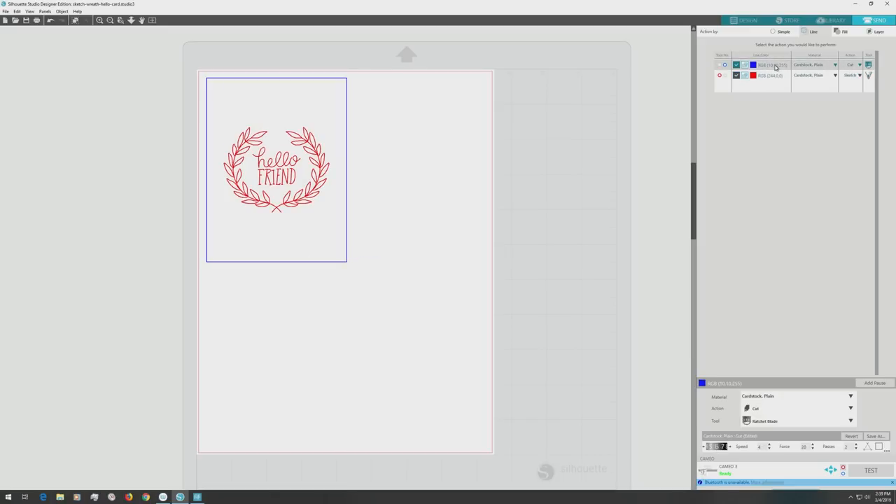